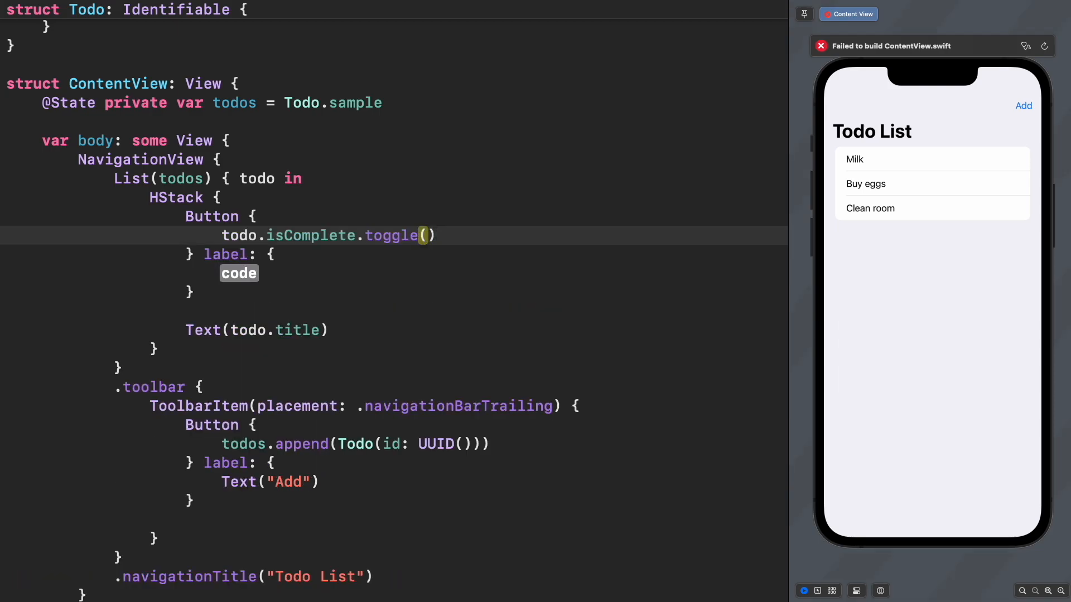
# Add a checkmark.square/square checkbox image and gray completed rows via todos[index].isComplete.
pyautogui.write('Image(systemName: todo.isComplete ? "checkmark.square" : "square")')
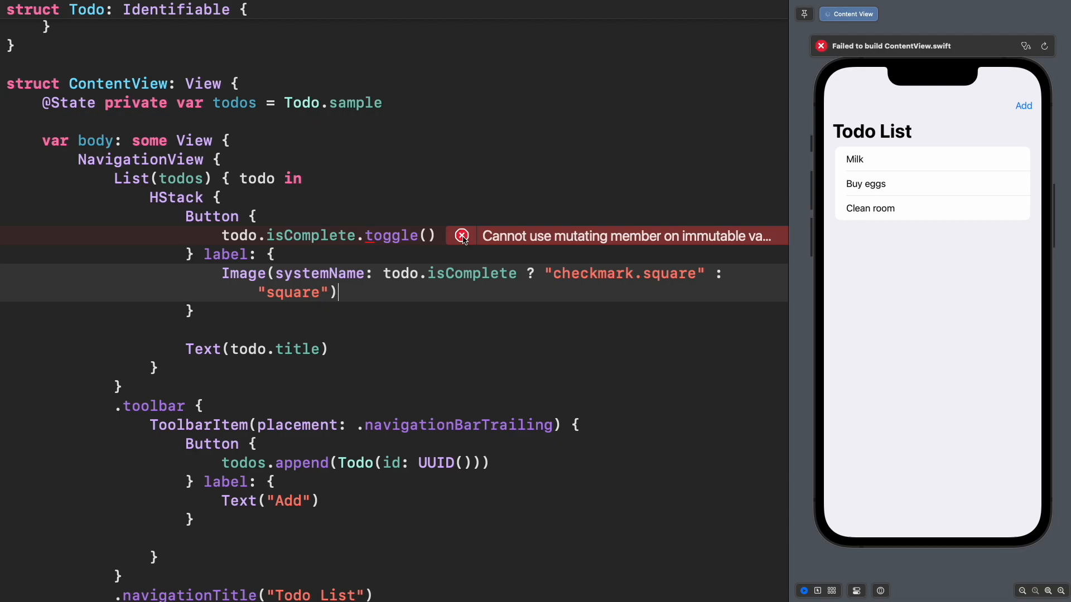
pyautogui.click(461, 236)
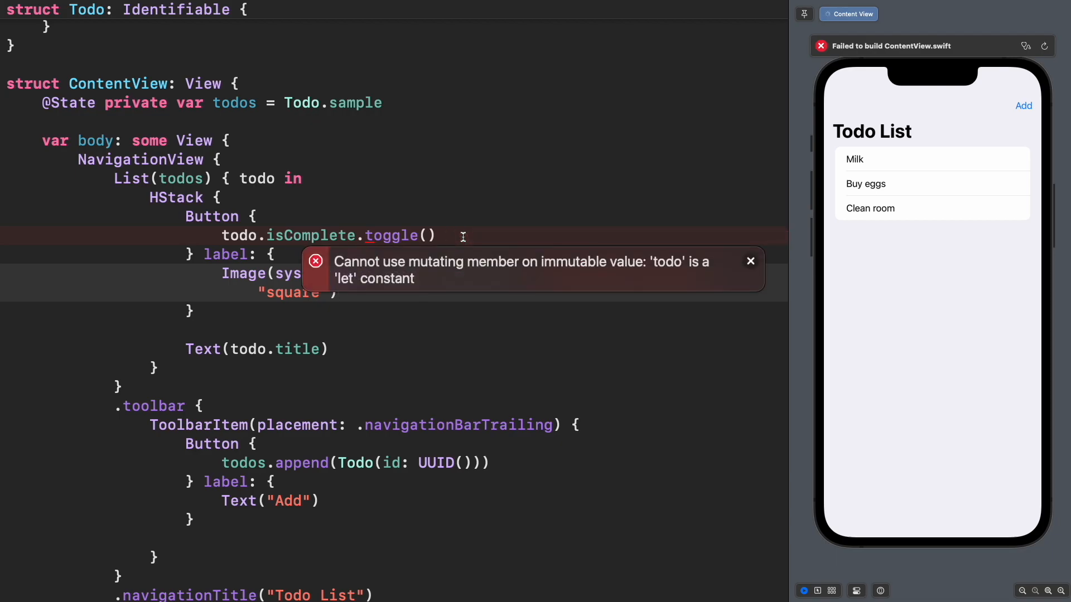
pyautogui.write('.indices')
pyautogui.write('s[index')
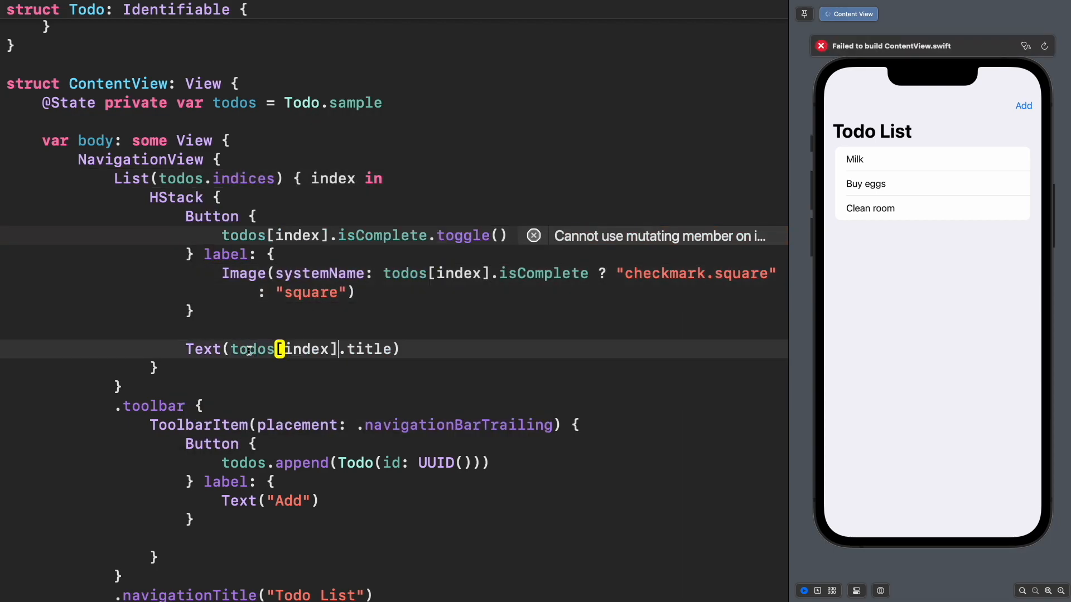
pyautogui.write('.foregroundColor(todos[index].isComplete ? .gray : nil)')
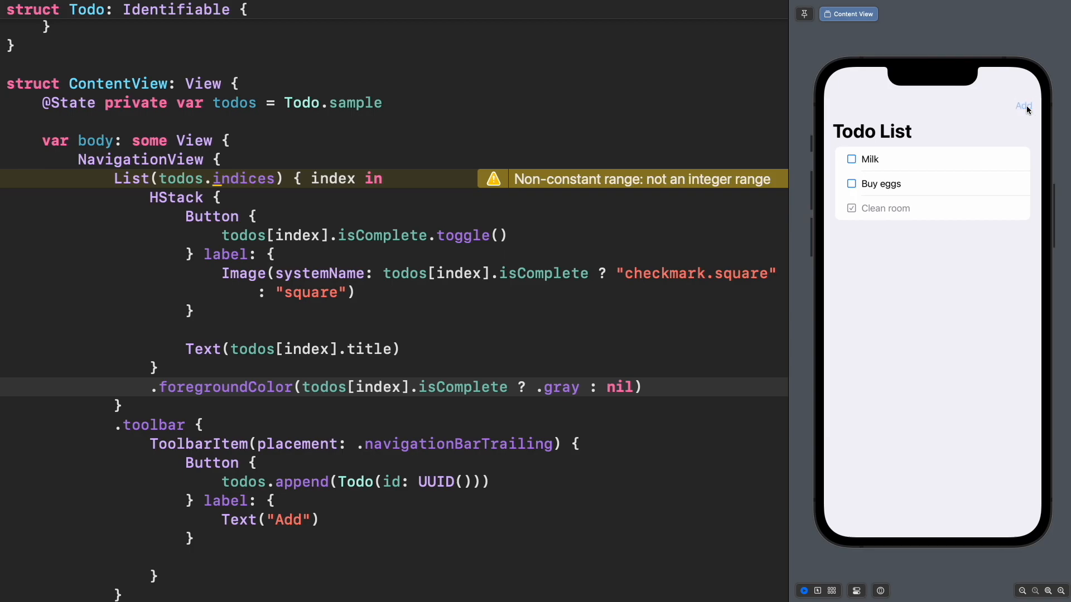
pyautogui.moveTo(1015, 143)
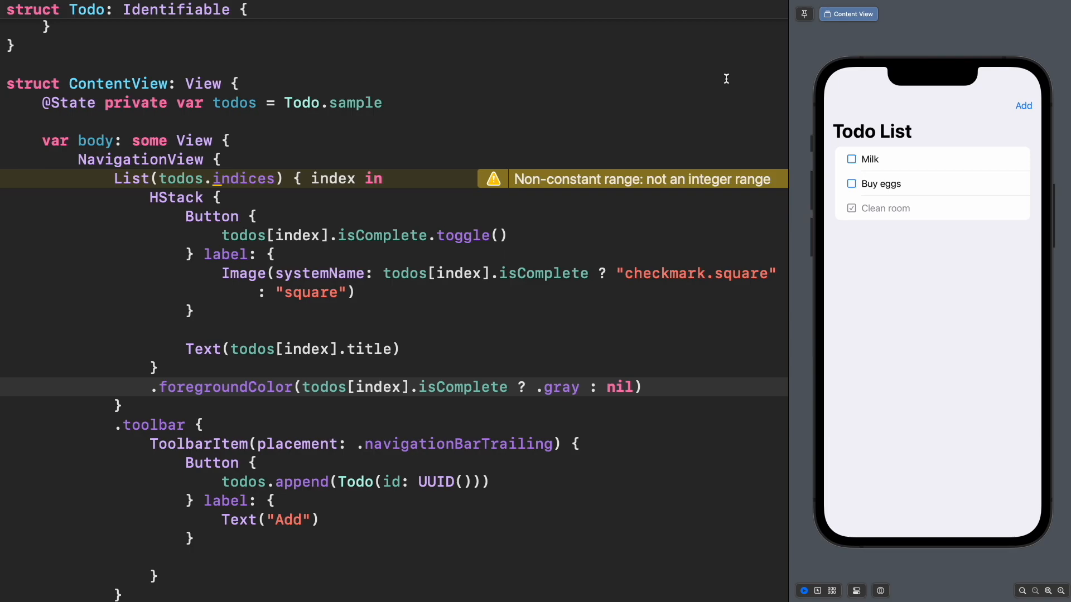
# Replace todos.indices with the fixed range 0..<3 in the List loop.
pyautogui.write('0..<3')
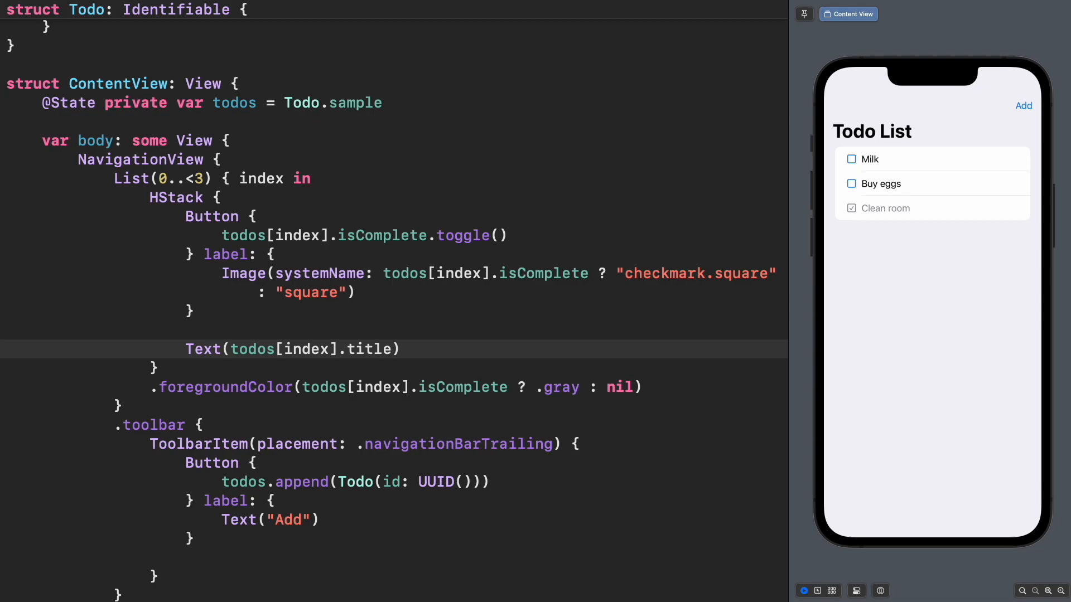
pyautogui.click(399, 349)
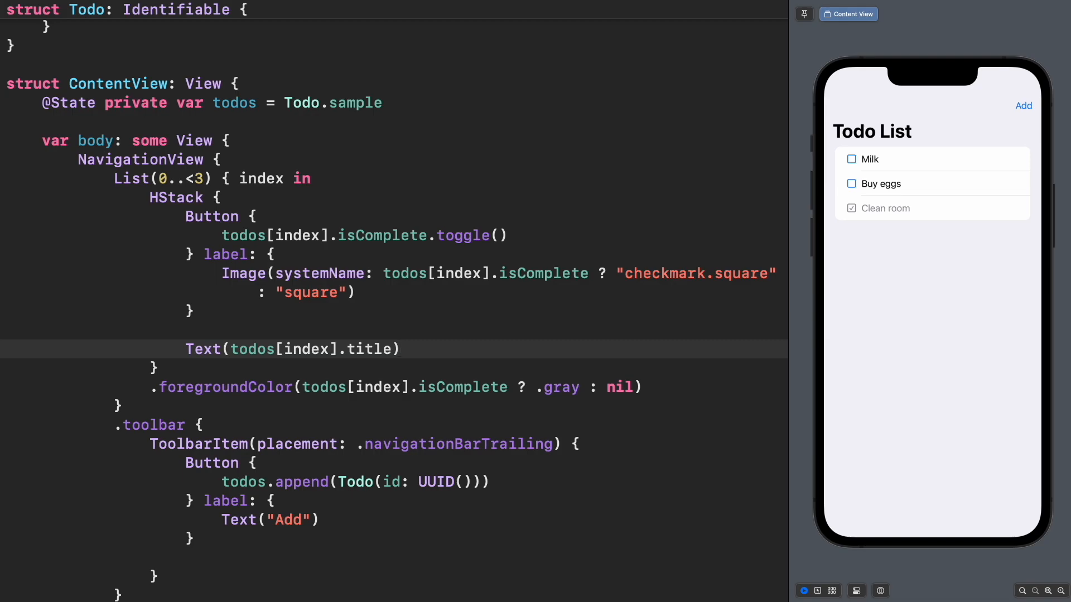
pyautogui.click(400, 349)
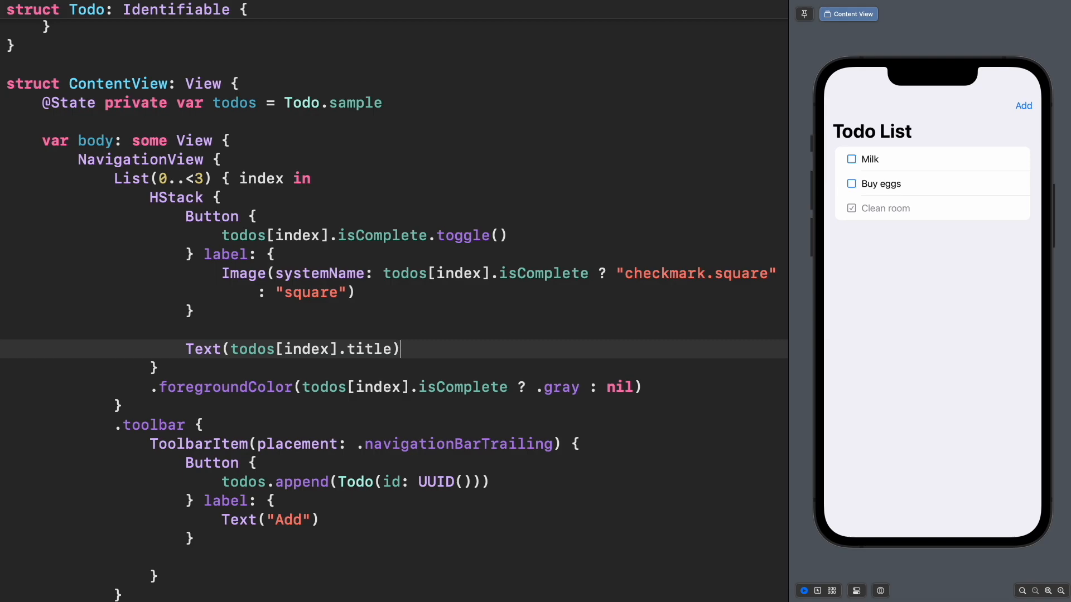
# Loop the List over todos.indices with id: \.self and add a todo in the preview.
pyautogui.write('todos.indices')
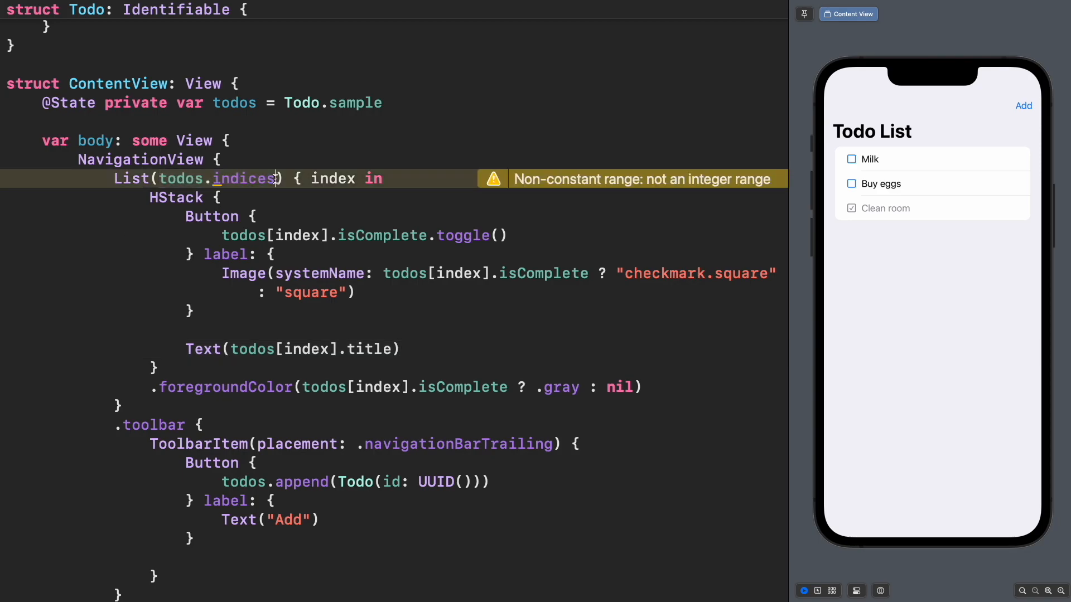
pyautogui.write(', id:')
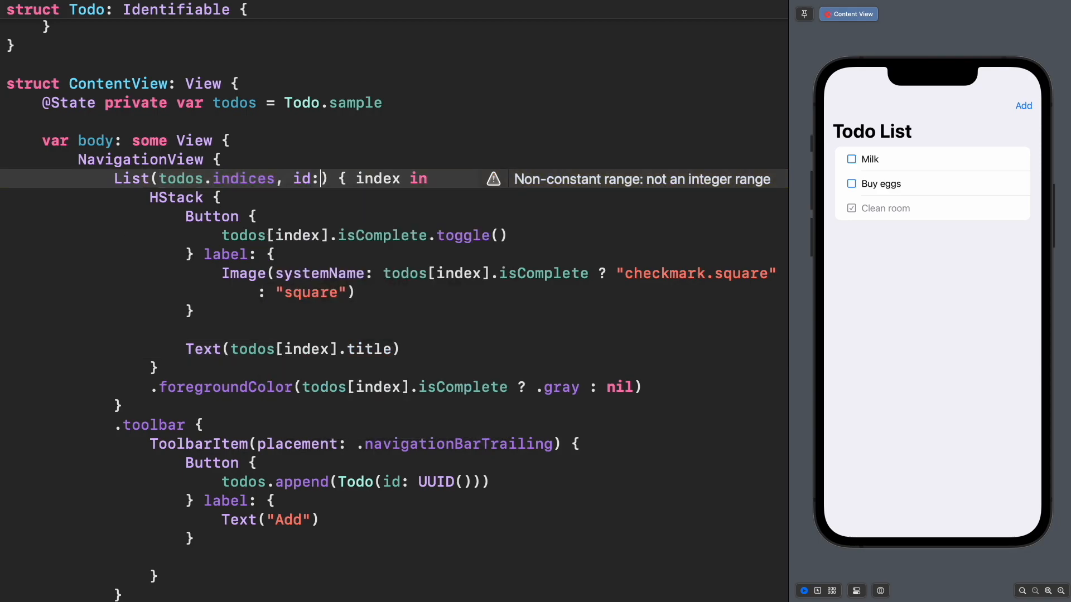
pyautogui.write('\\')
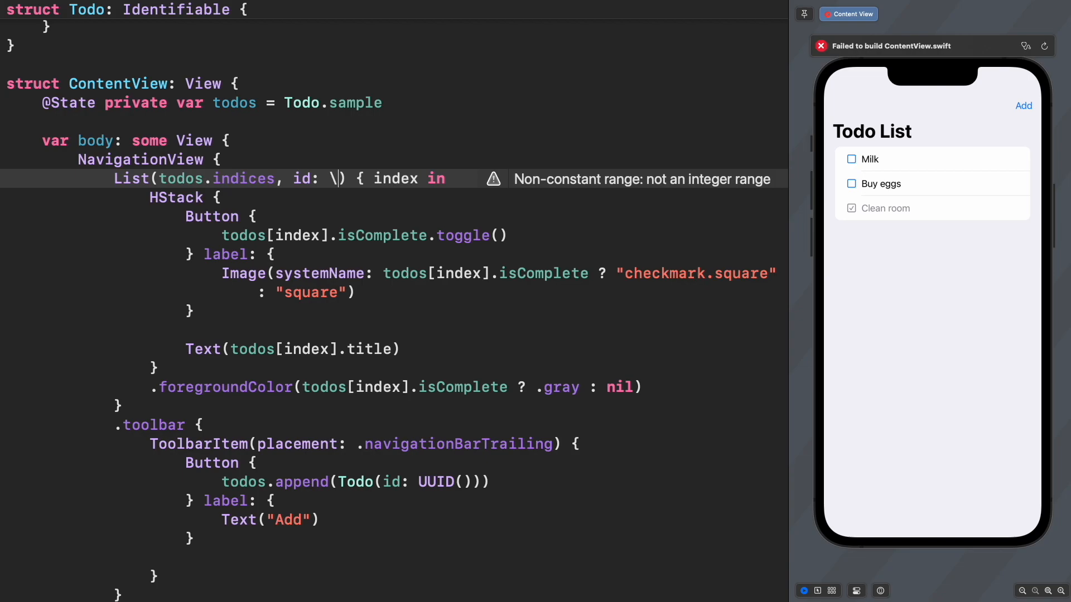
pyautogui.write('.self')
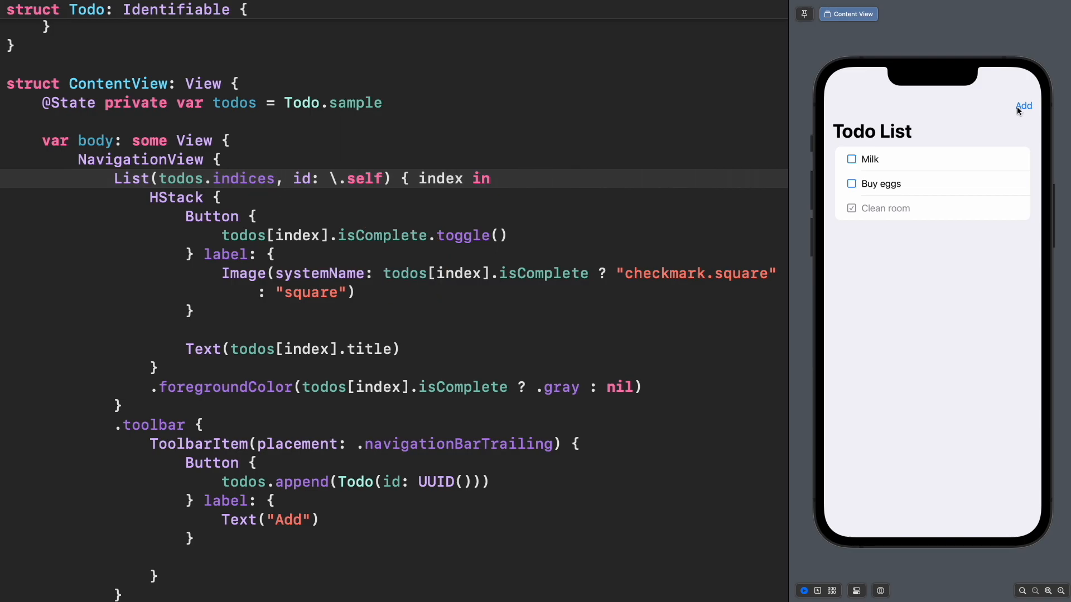
pyautogui.click(1024, 106)
pyautogui.write('func sort() {')
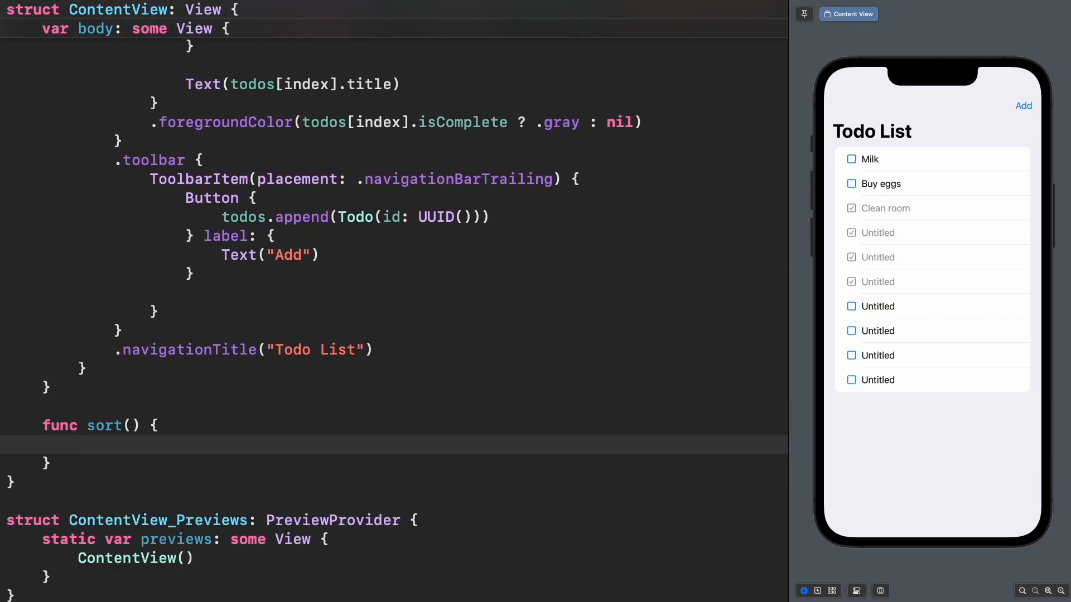
# Write todos.sort { !$0.isComplete && $1.isComplete } inside sort().
pyautogui.write('todos.sort {')
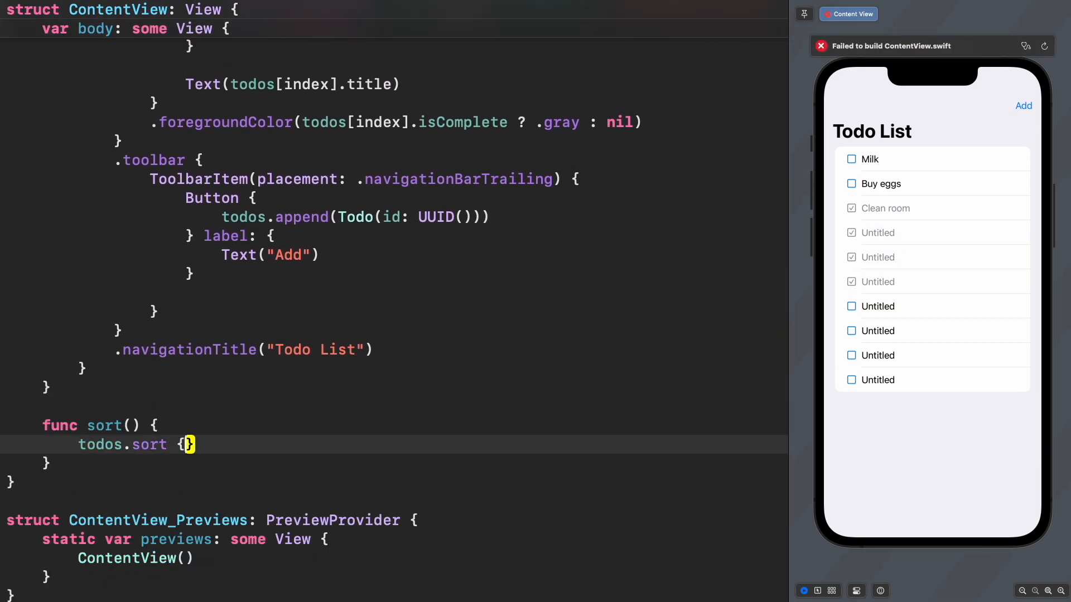
pyautogui.write('!$0.isComplete && $1.isComplete')
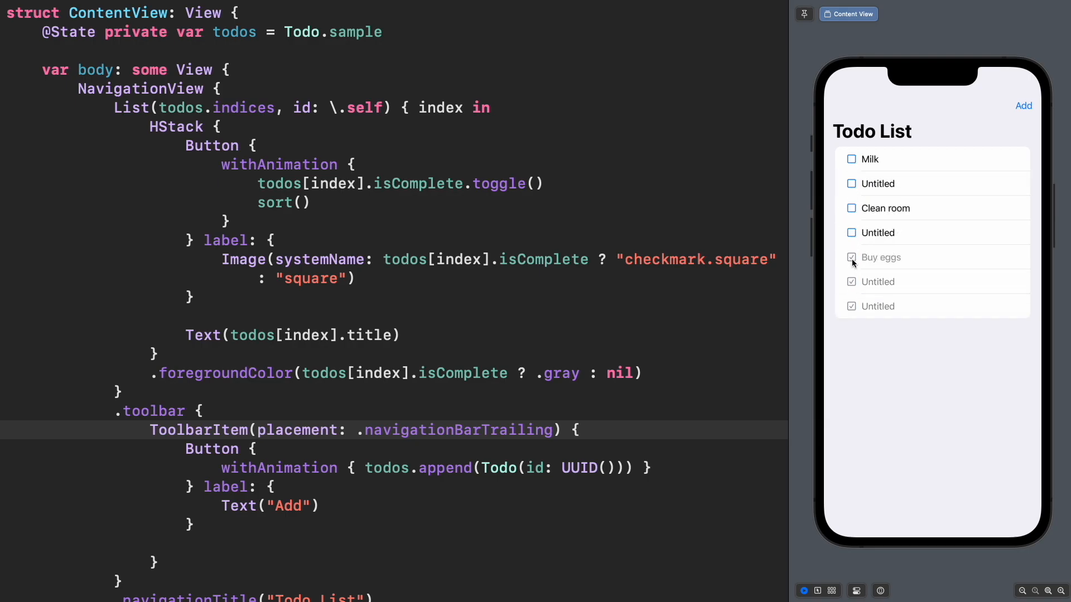
# Uncheck the Buy eggs checkbox in the canvas preview.
pyautogui.click(851, 257)
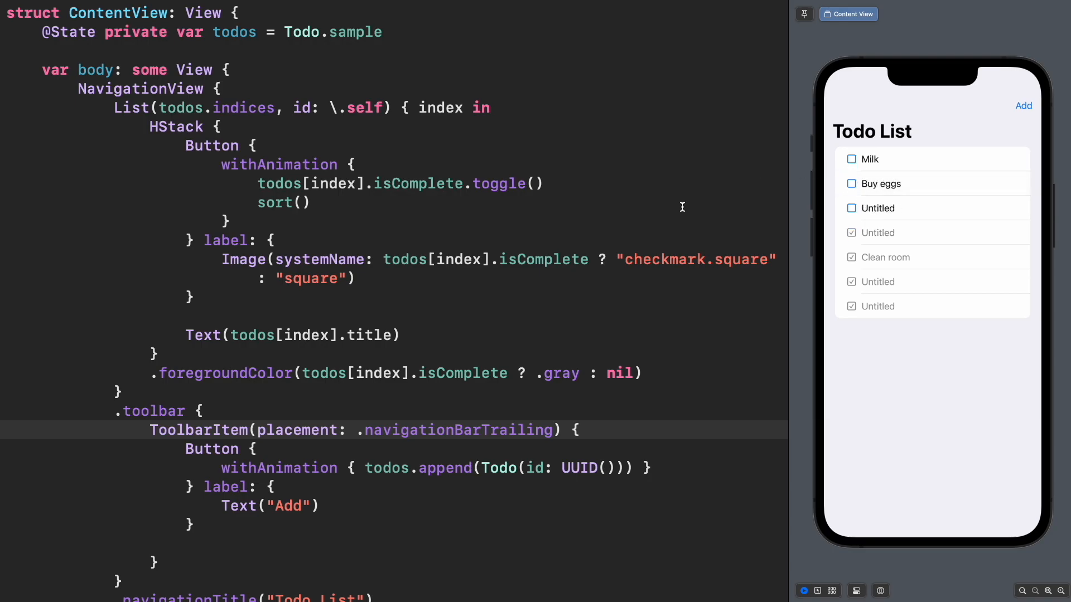
pyautogui.moveTo(676, 206)
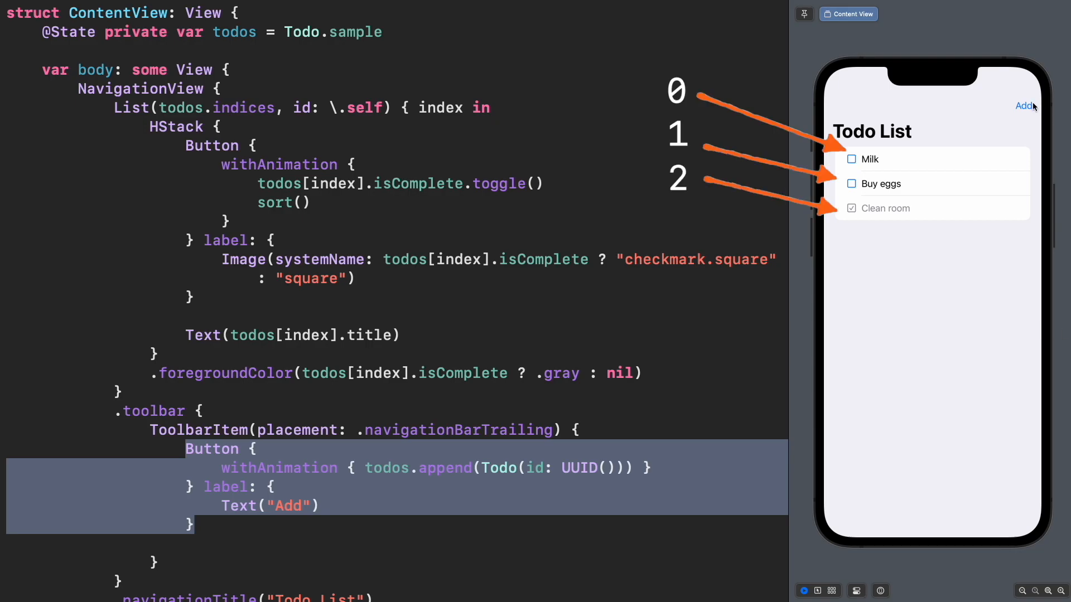
# Add an Untitled todo, then mark Buy eggs and Untitled complete in the preview.
pyautogui.click(1023, 106)
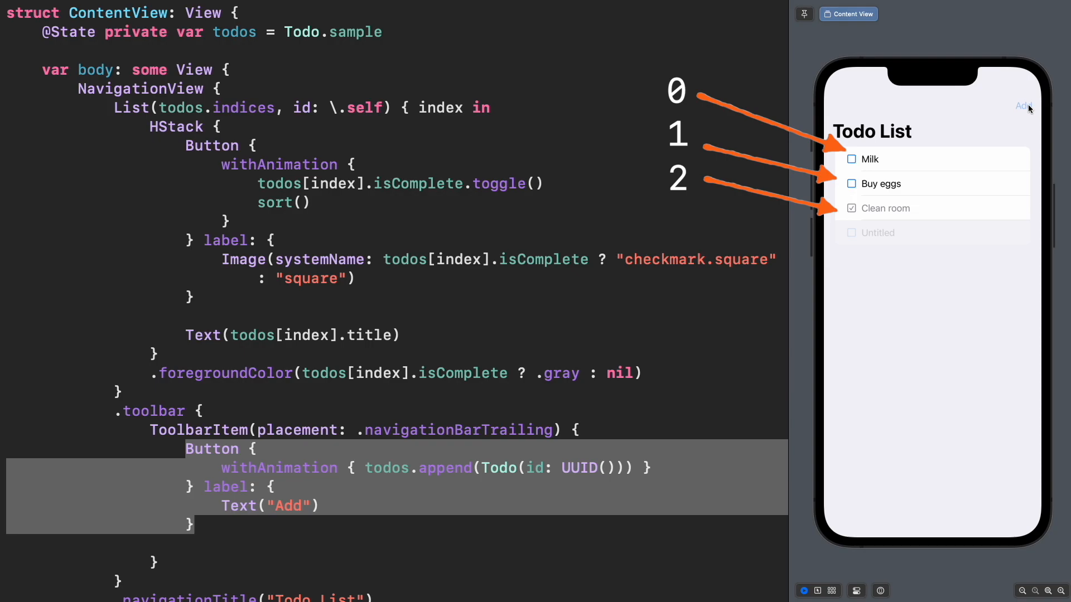
pyautogui.click(1021, 106)
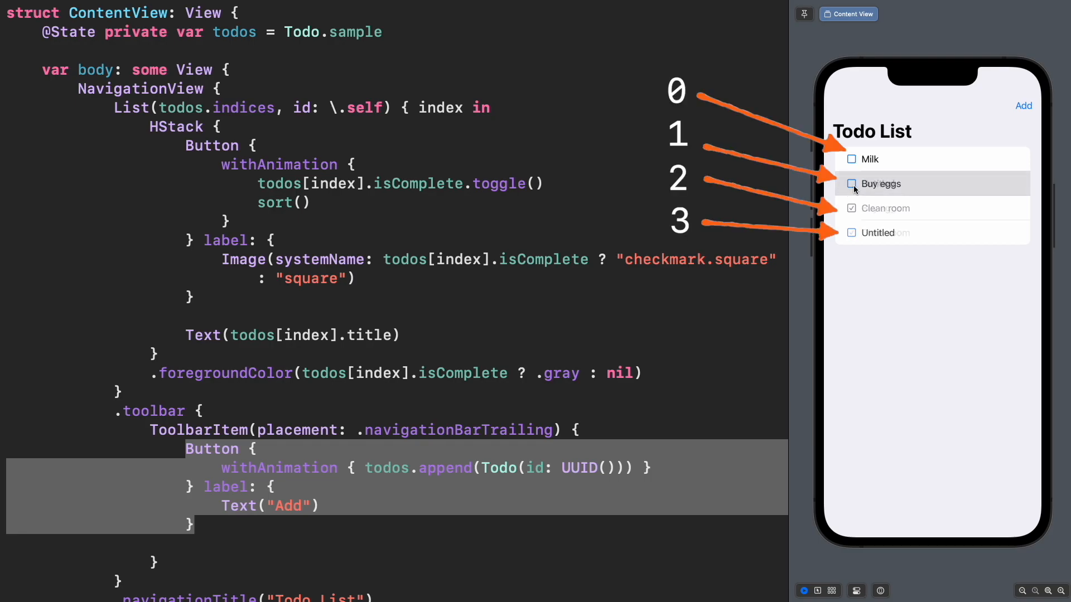
pyautogui.click(849, 184)
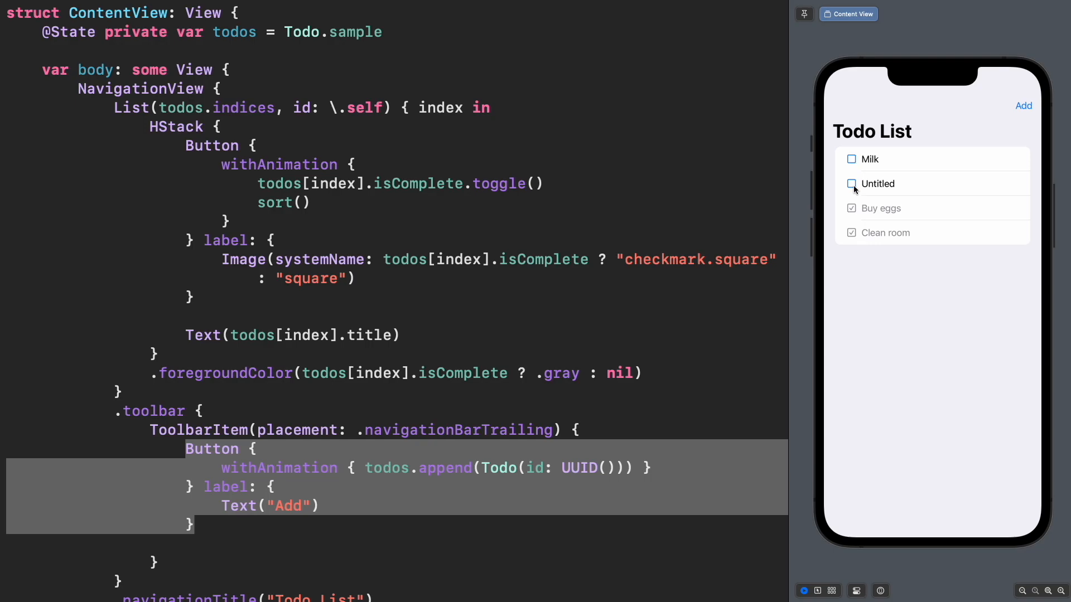
pyautogui.doubleClick(242, 107)
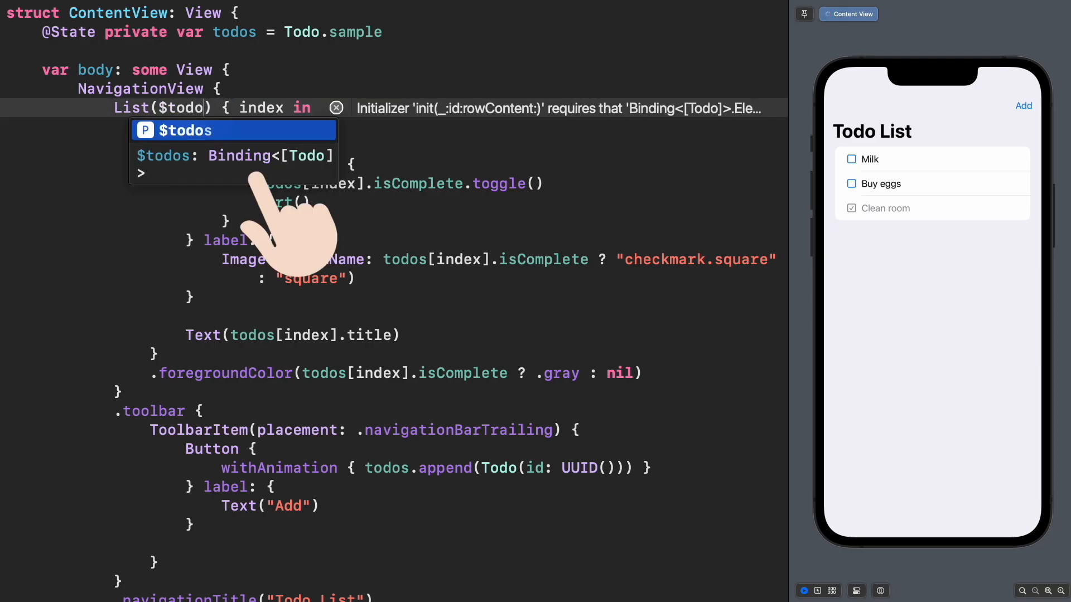
# Accept the $todos completion and name the row binding $todo.
pyautogui.click(184, 130)
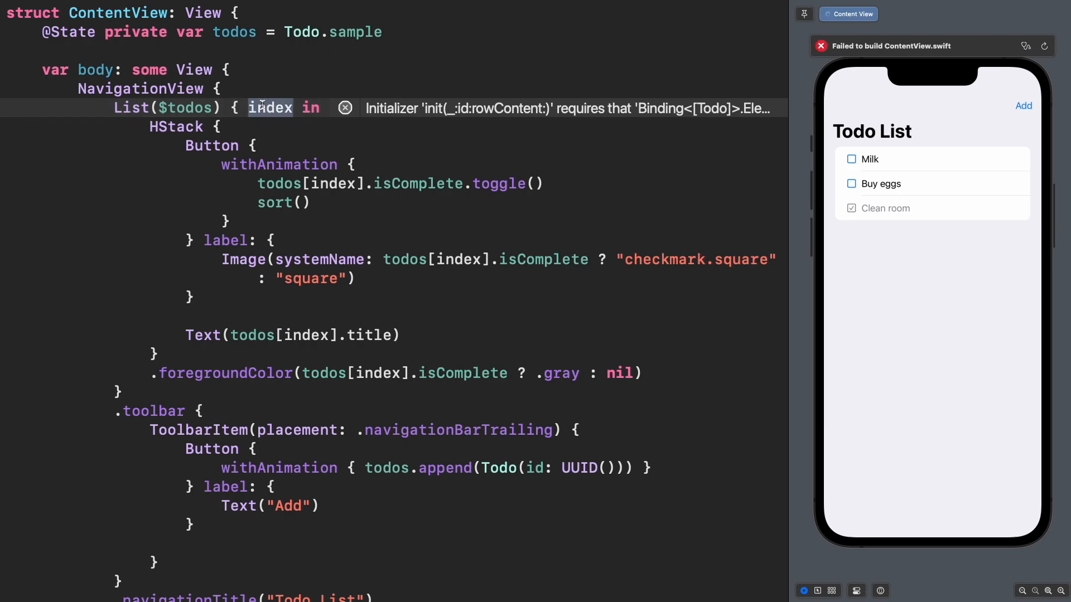
pyautogui.write('$todo')
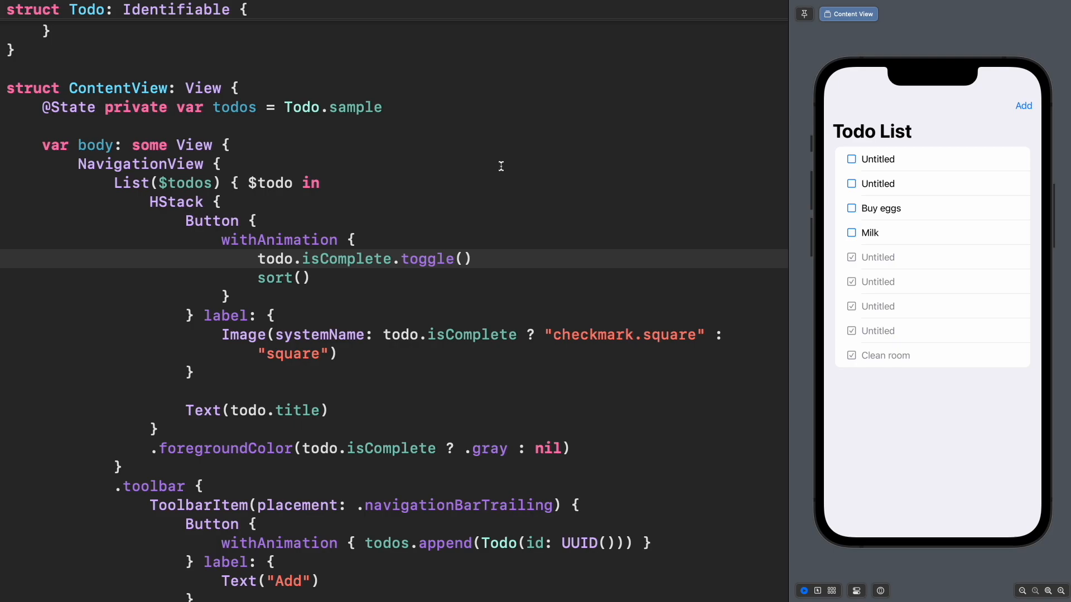
pyautogui.moveTo(884, 238)
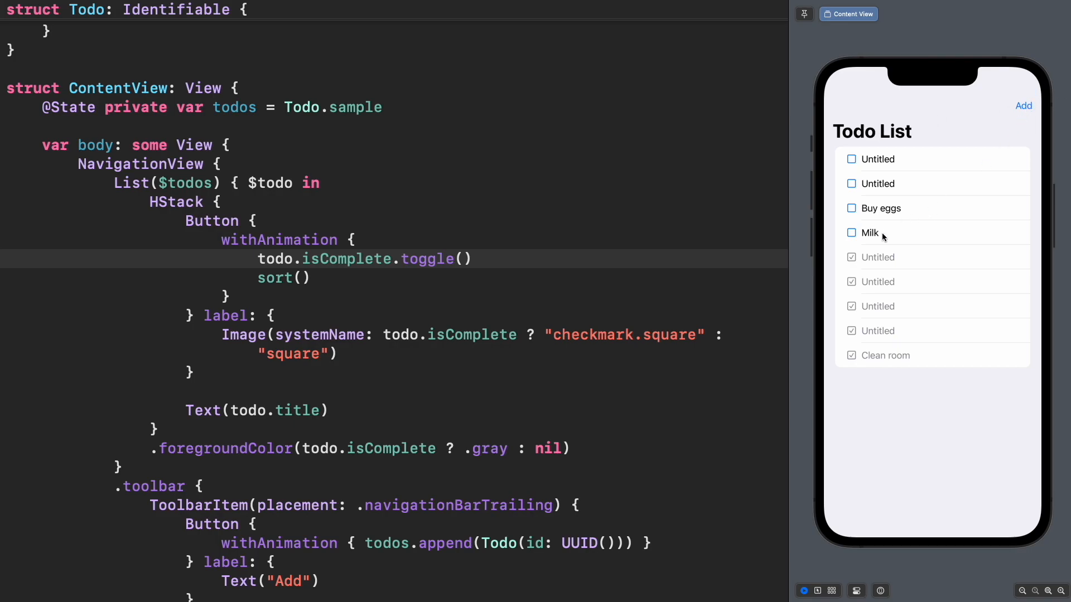
pyautogui.moveTo(850, 363)
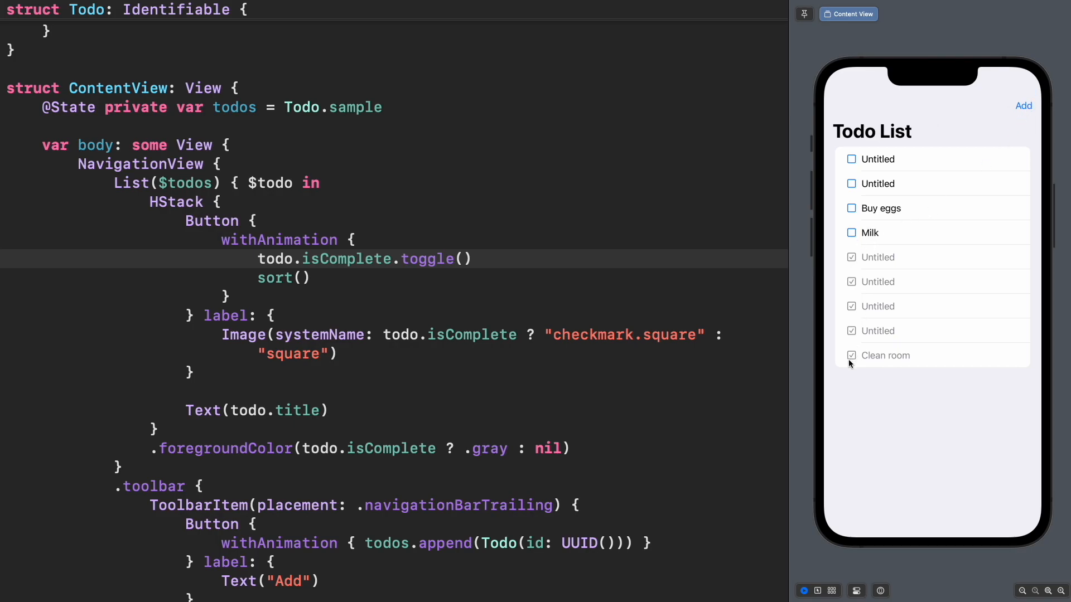
# Uncheck Clean room in the preview and scroll down the list.
pyautogui.click(851, 356)
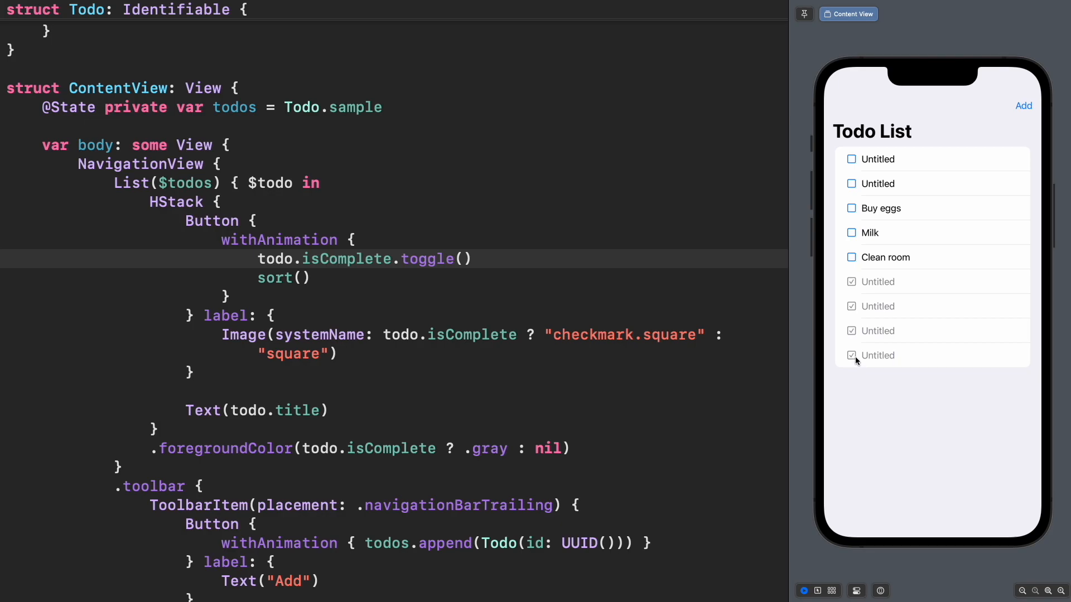
pyautogui.scroll(-3)
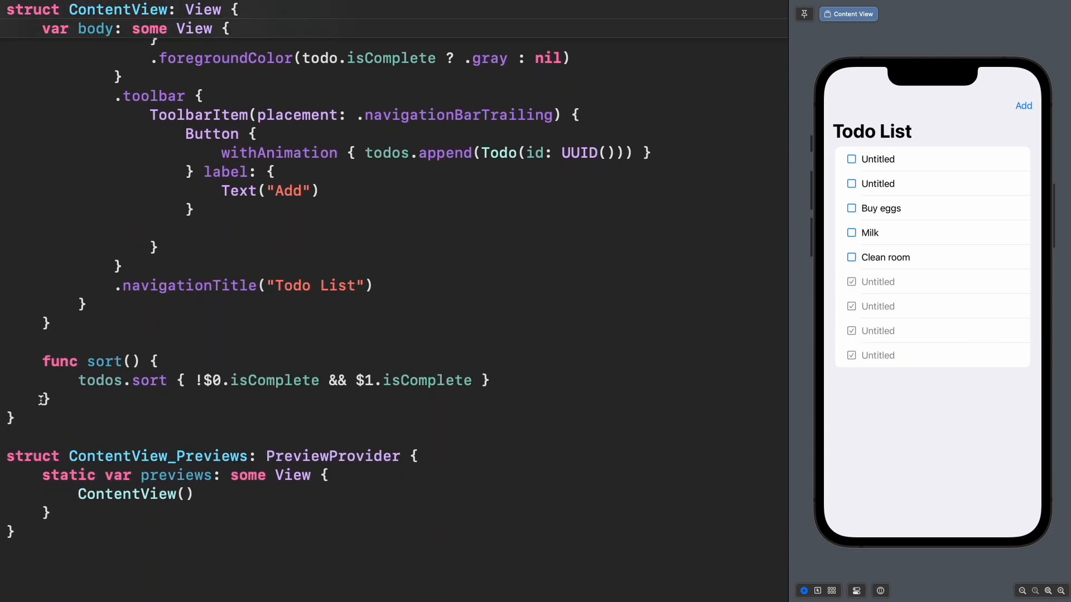
pyautogui.doubleClick(103, 362)
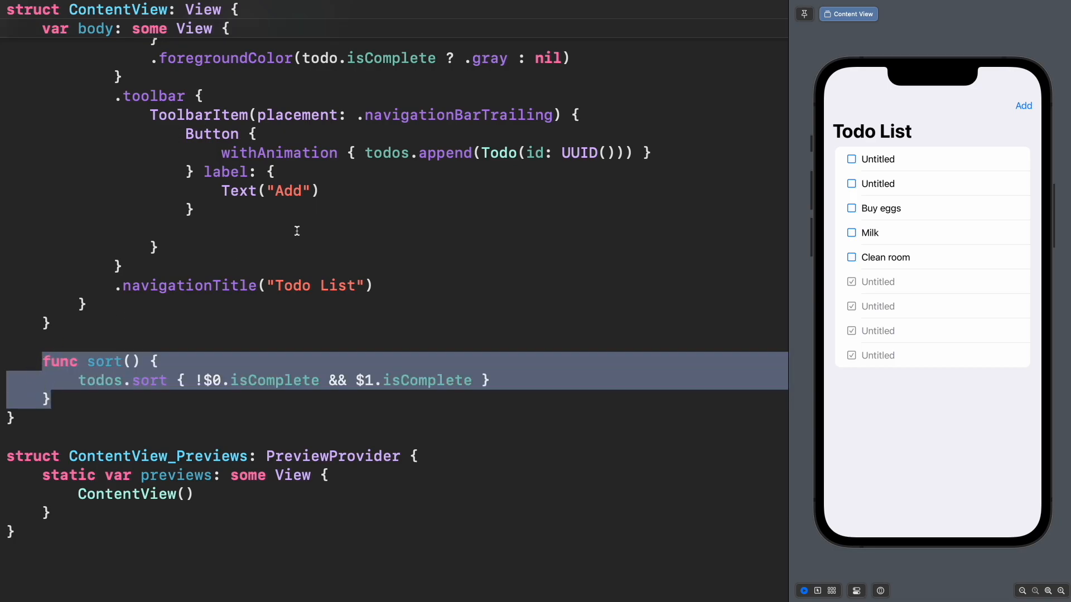